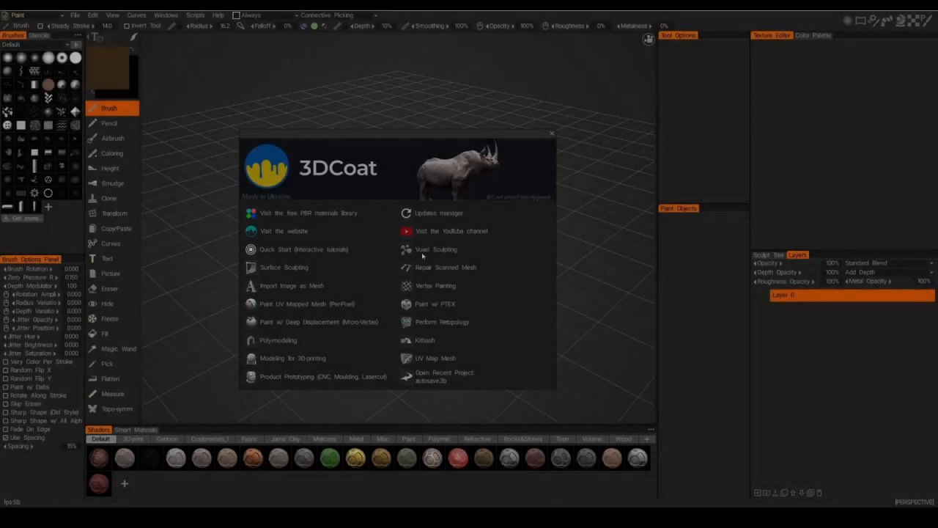
Dismiss the welcome screen, enter the Sculpt room, and scroll the tools to Tree Generator
click(551, 134)
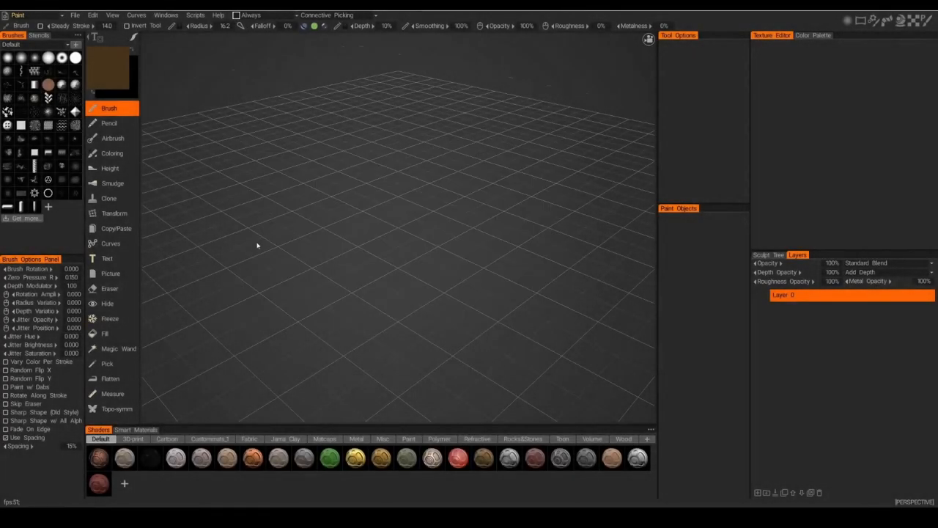
click(19, 15)
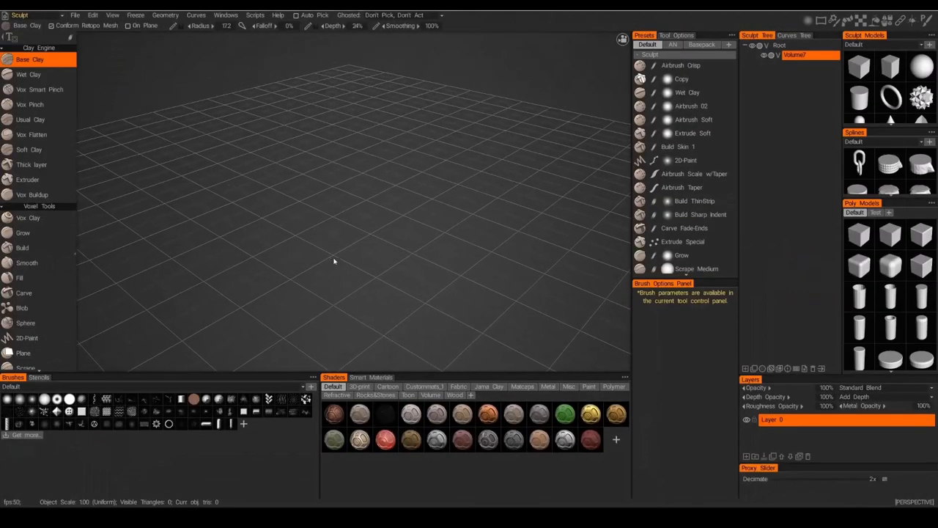
scroll(down, 3)
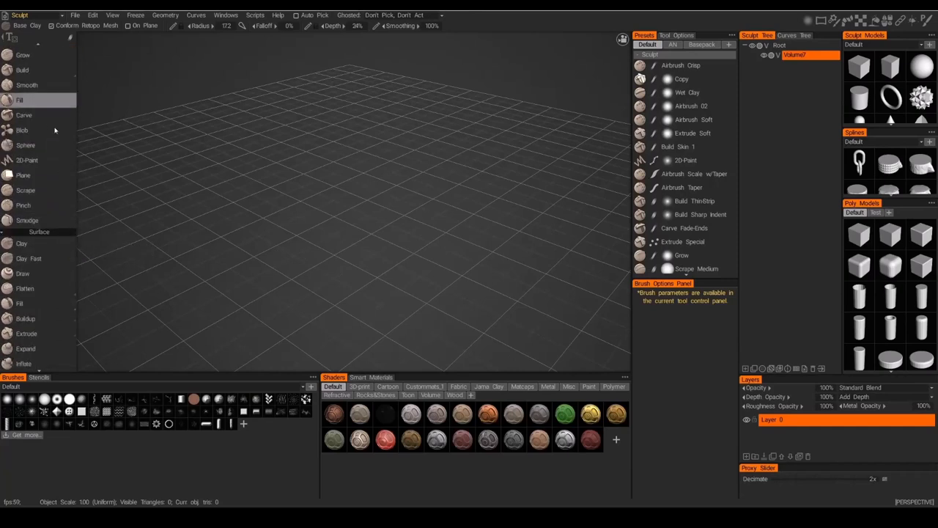
scroll(down, 3)
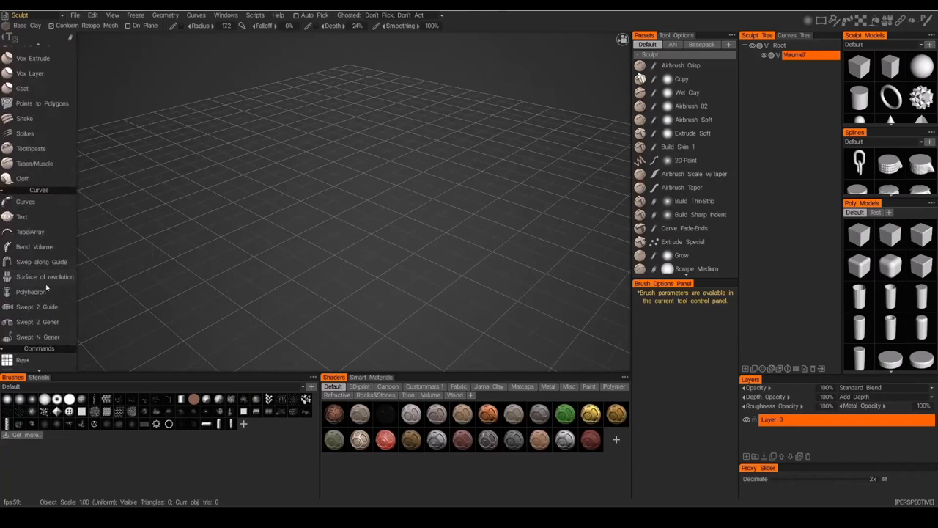
scroll(up, 3)
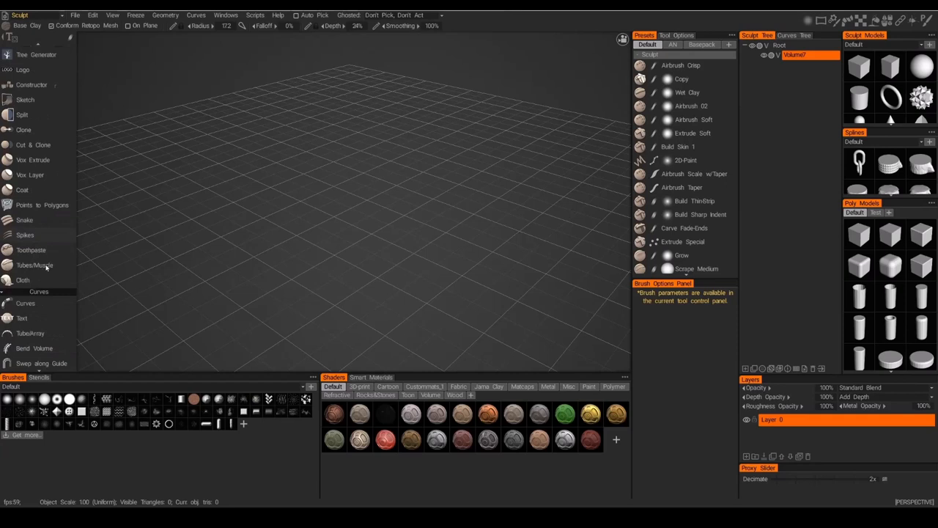
scroll(up, 3)
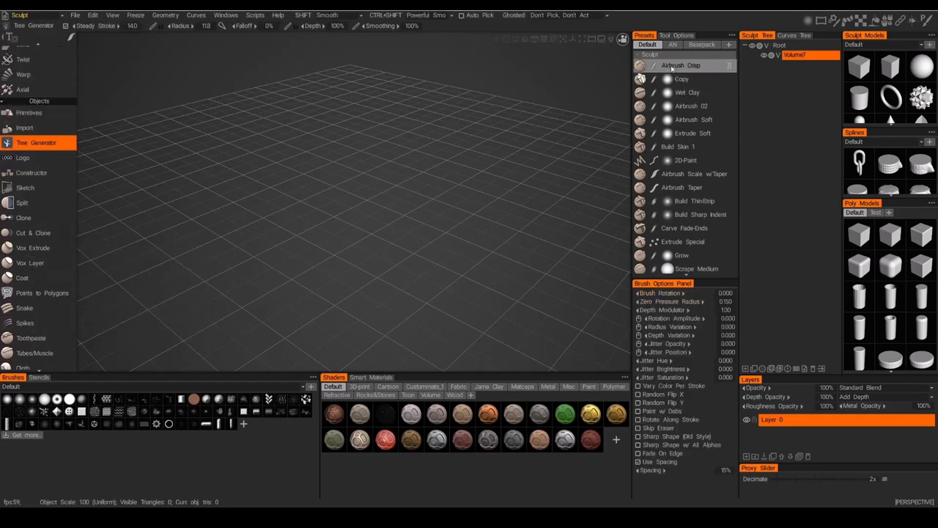
Generate a new tree with trunk, branches and roots from Tool Options
click(675, 35)
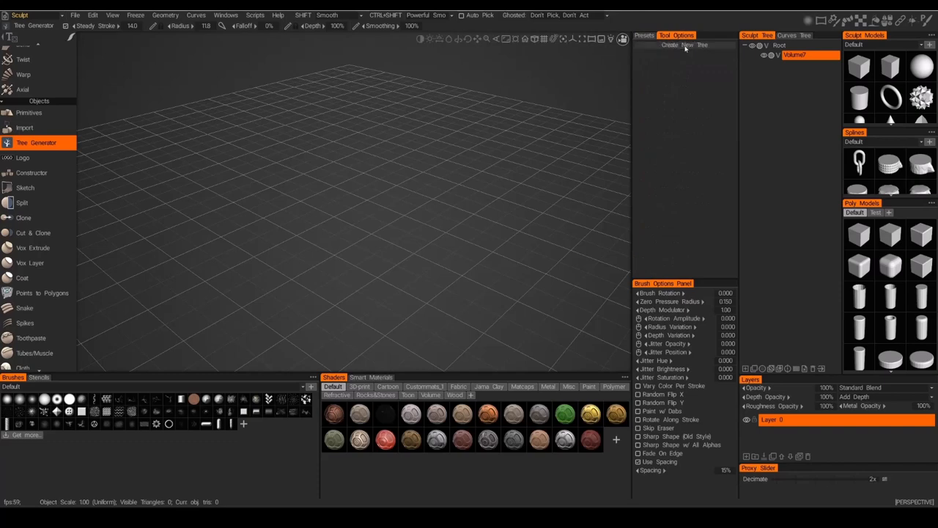
click(685, 45)
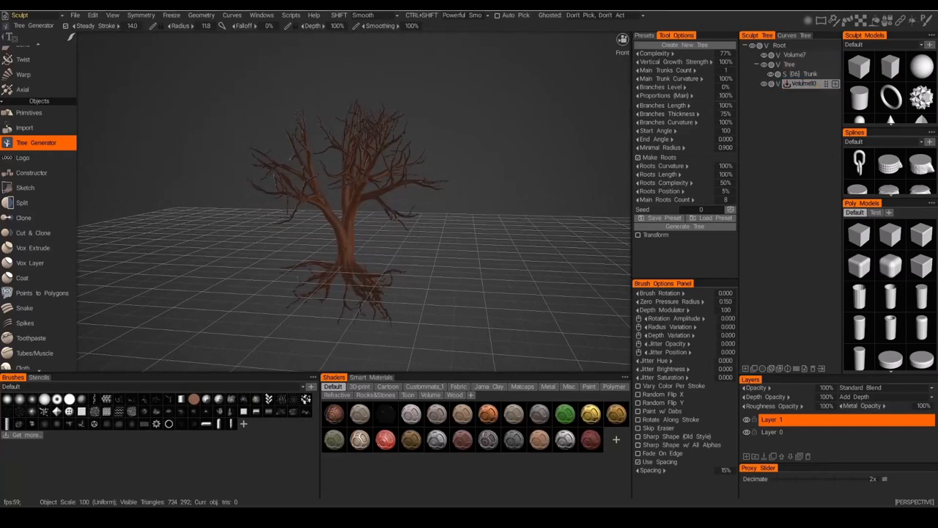
Rename the new volume to 'leaves' and select the leaf object for painting
double_click(802, 83)
text(leaves)
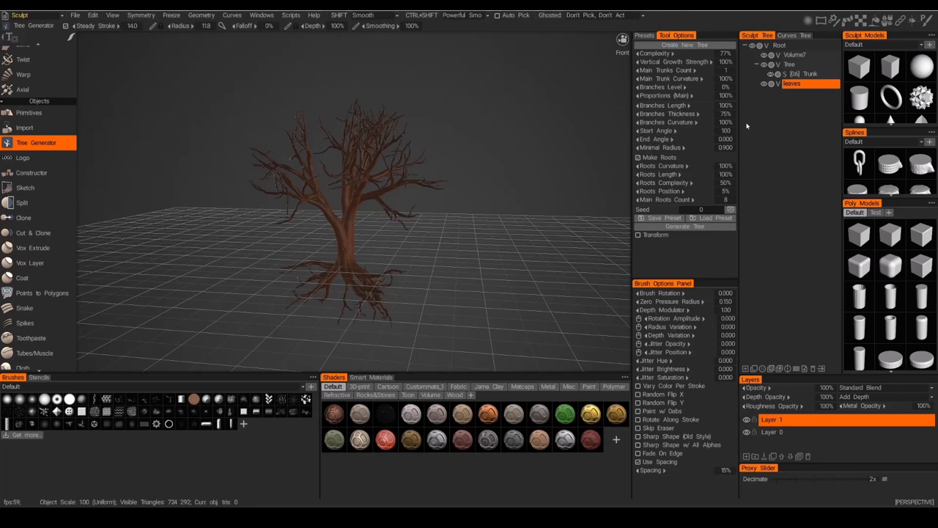
click(644, 35)
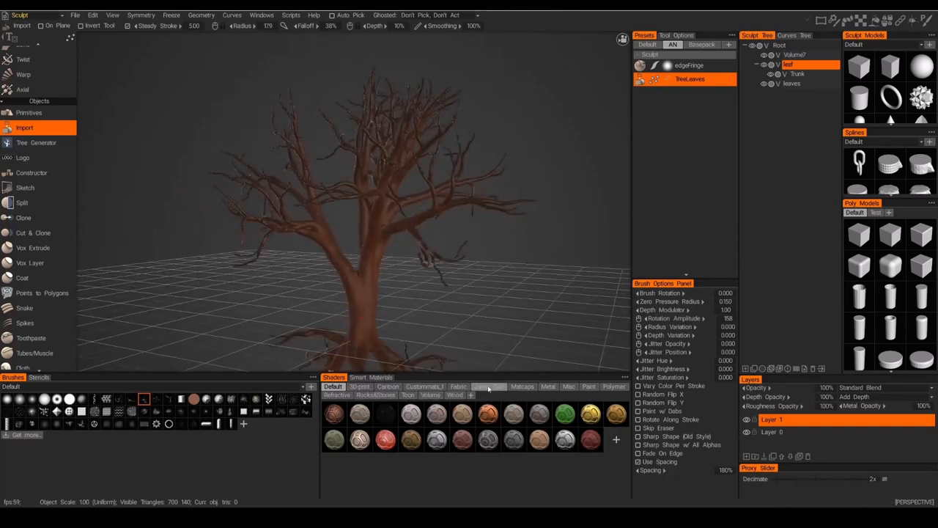
Choose a Jama Clay leaf shader and brush green leaves onto the left branches
click(488, 386)
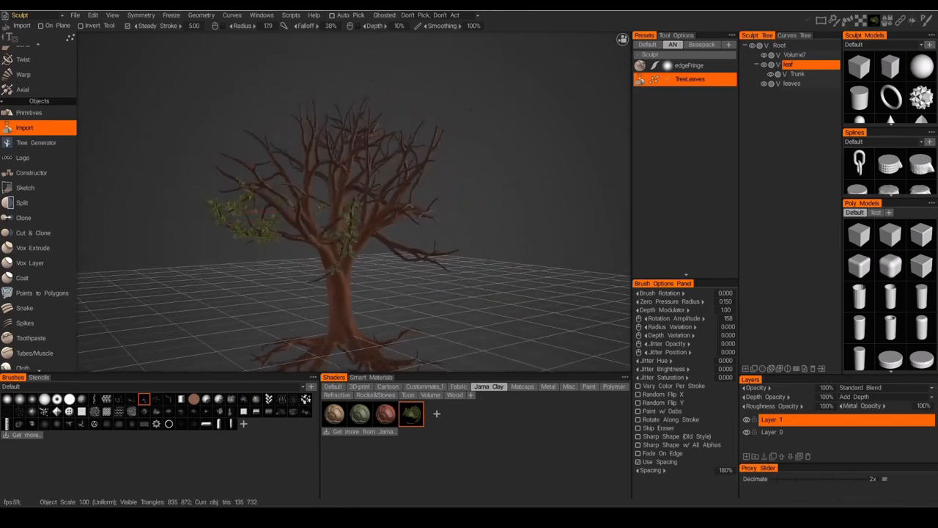
click(249, 187)
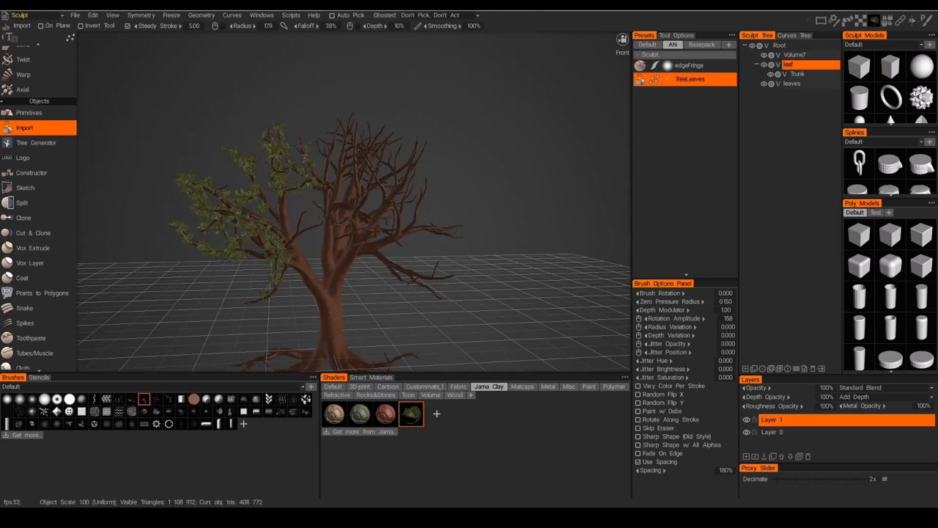
Keep stroking the TreeLeaves brush across the branches until the canopy is covered
click(326, 187)
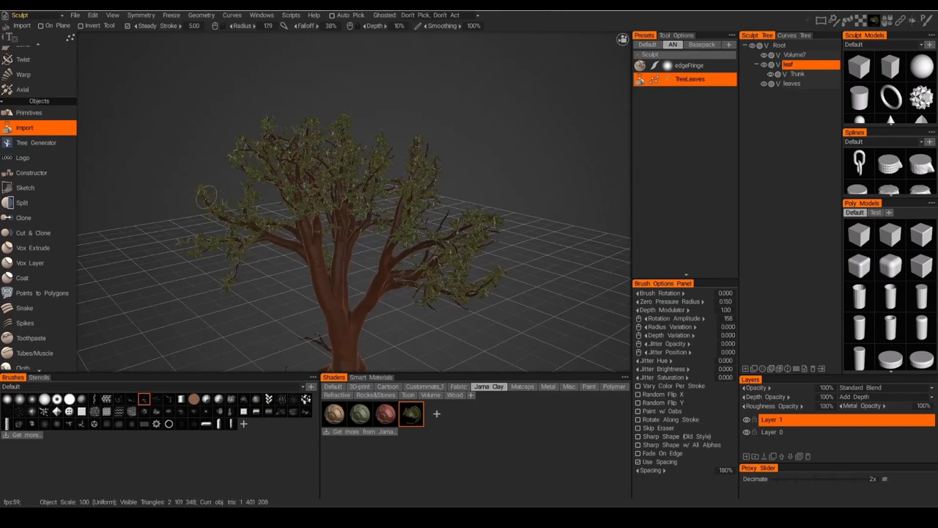
drag(366, 220, 293, 257)
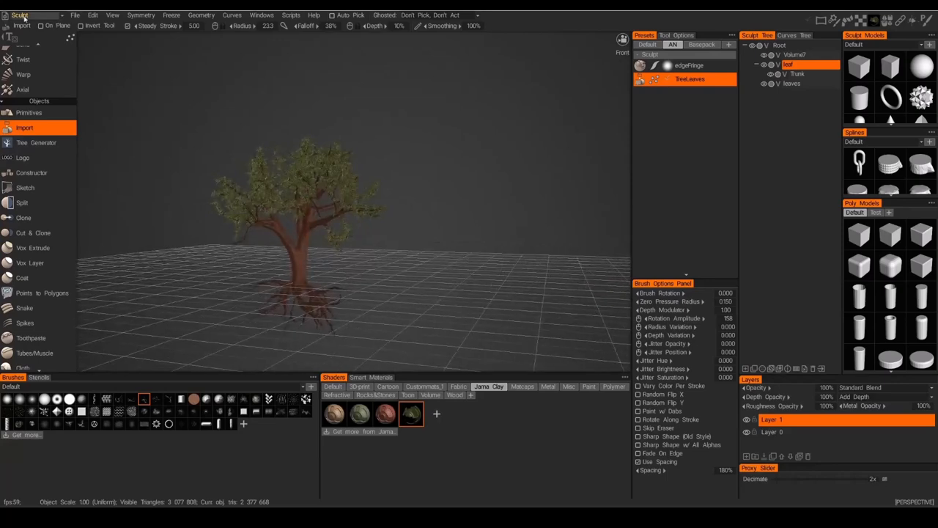
Preview the leafy tree zoomed in the Render room, then return to Sculpt
click(20, 14)
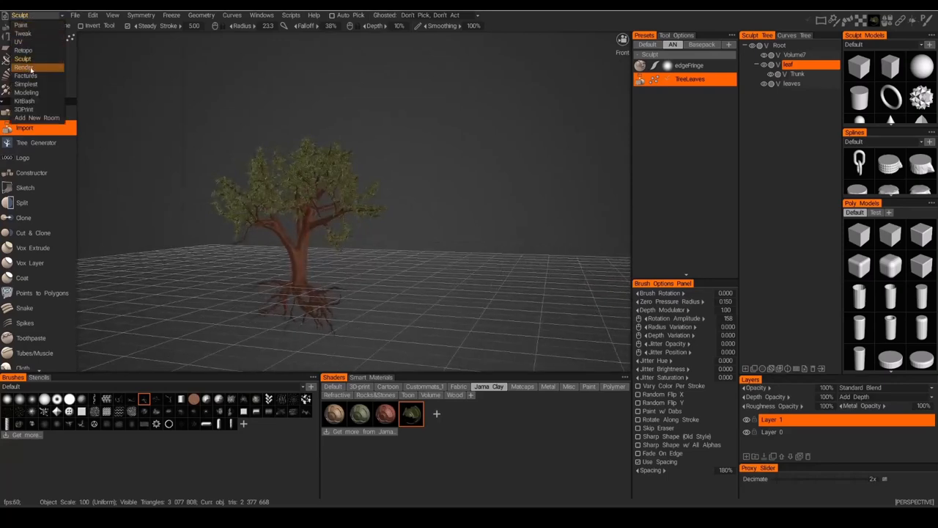
click(24, 66)
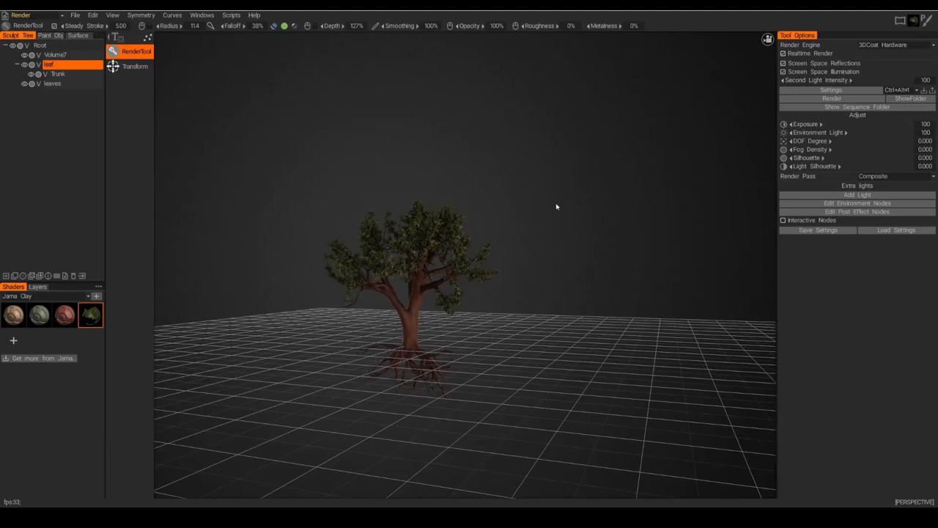
drag(556, 207, 577, 225)
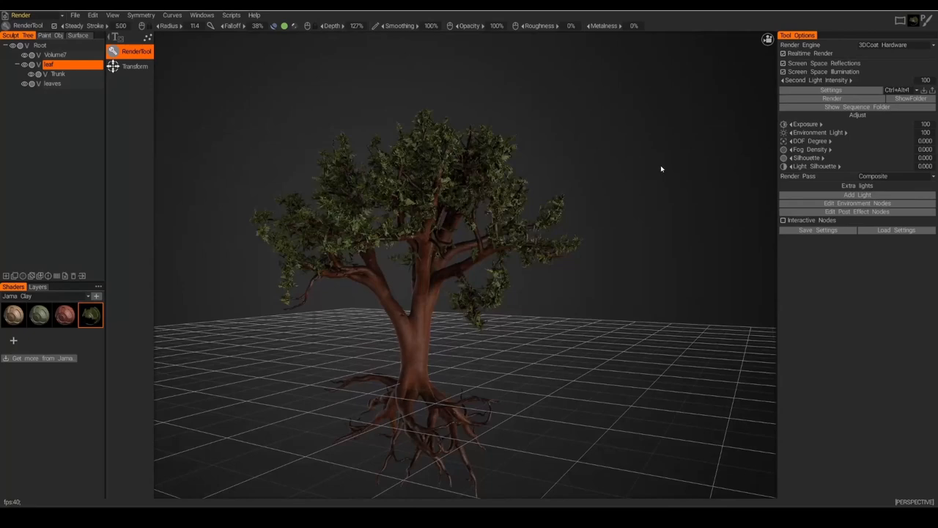
mouse_move(644, 182)
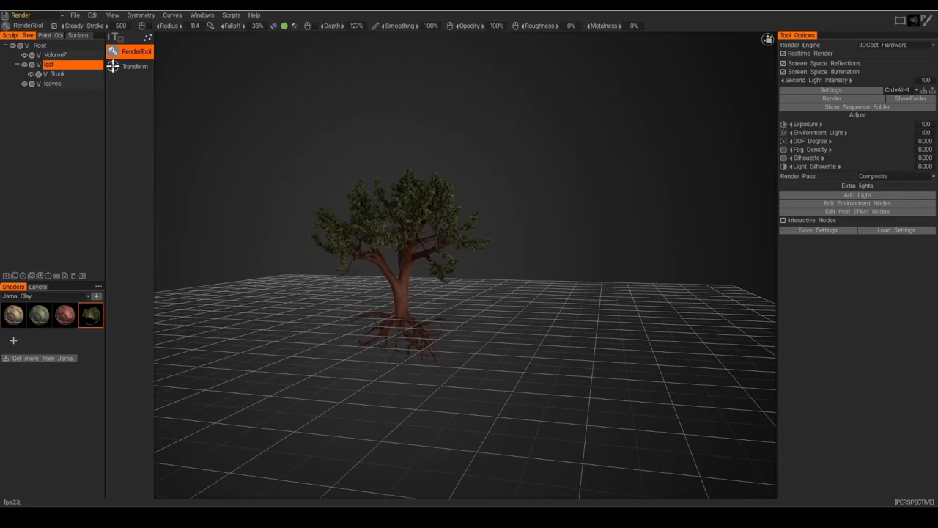
click(20, 15)
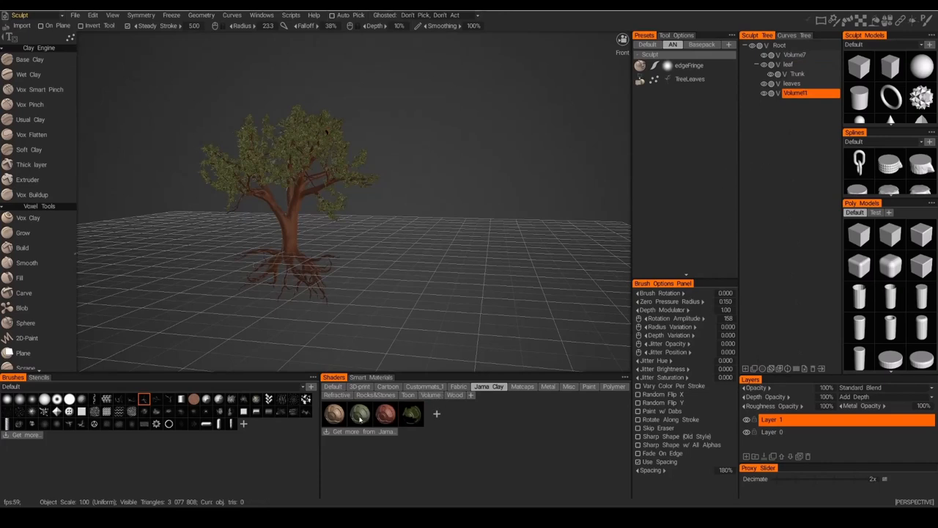
Pick the second Jama Clay shader and brush more leaves over the crown
click(359, 412)
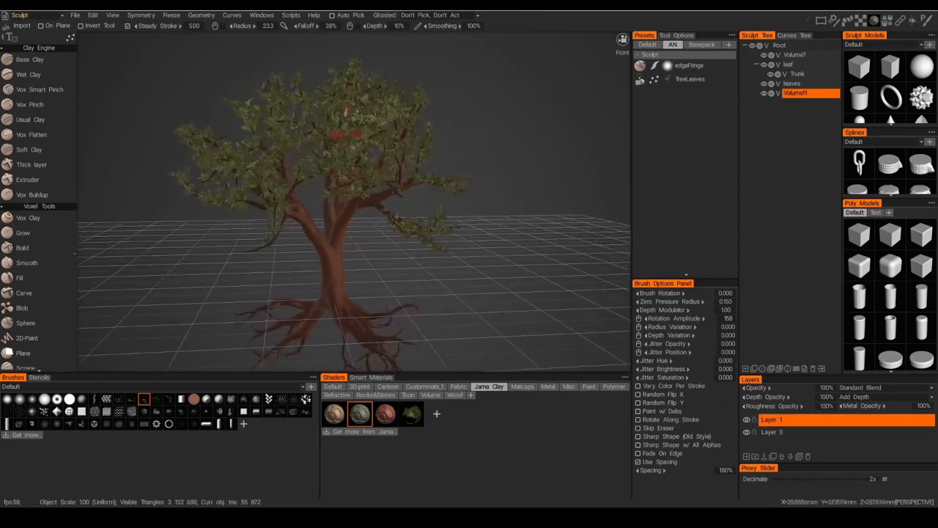
drag(366, 205, 293, 183)
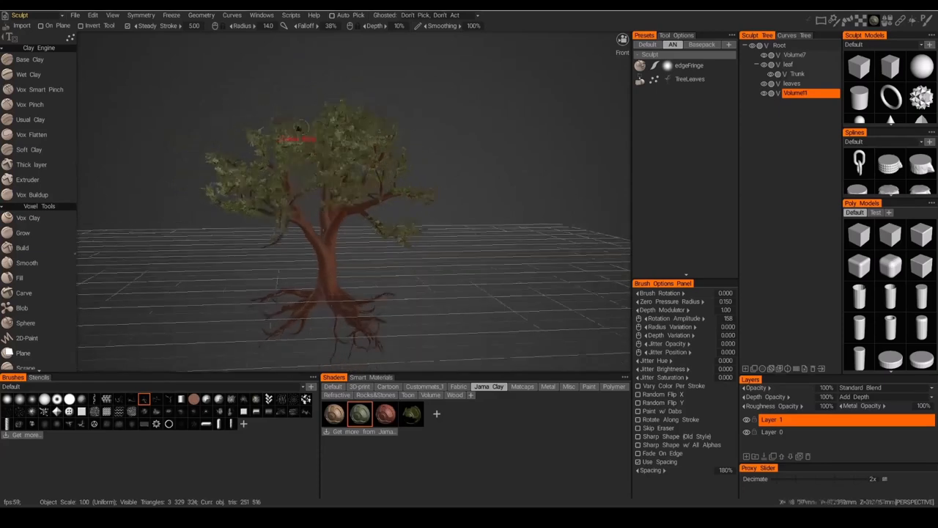
View the tree in the Render room under a different, darker HDRI environment
click(19, 15)
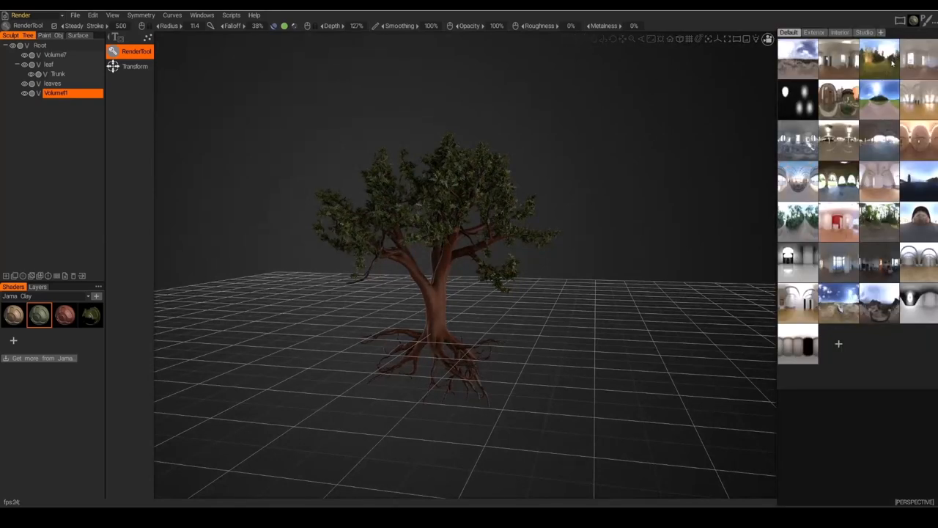
click(767, 39)
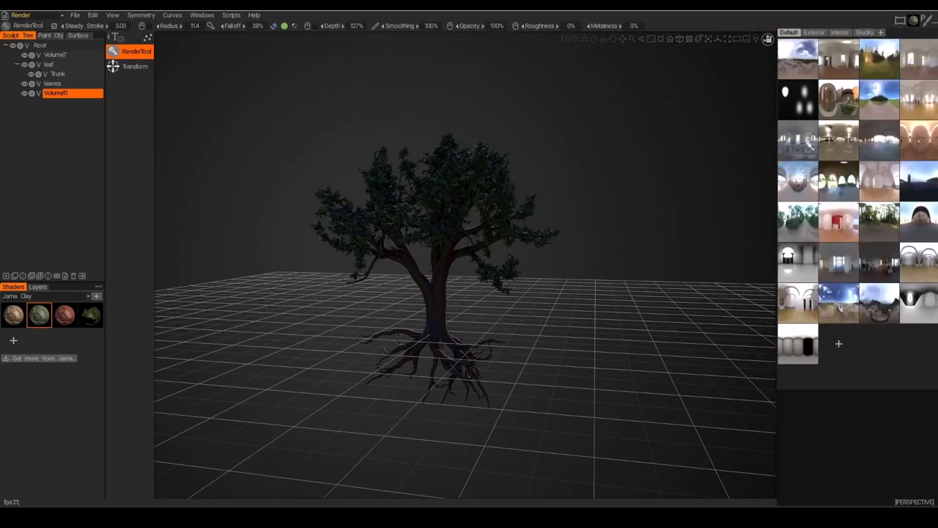
click(768, 38)
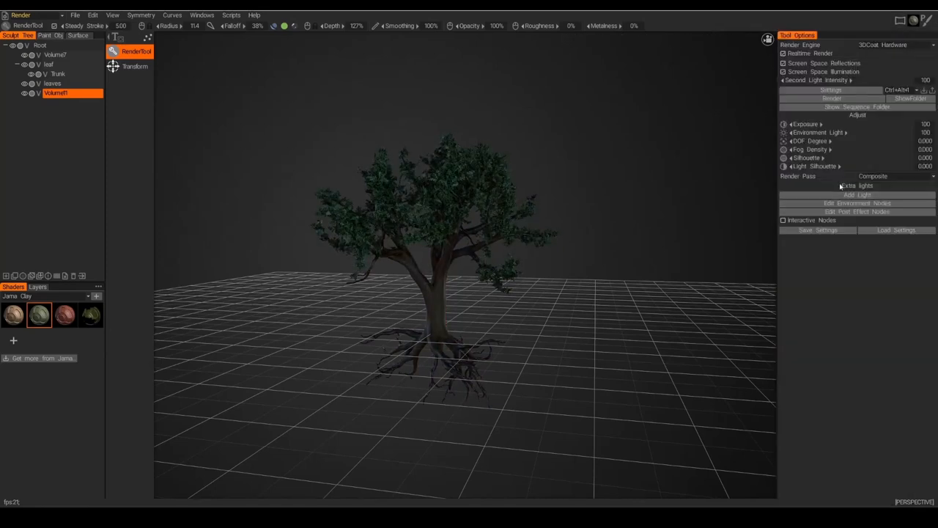